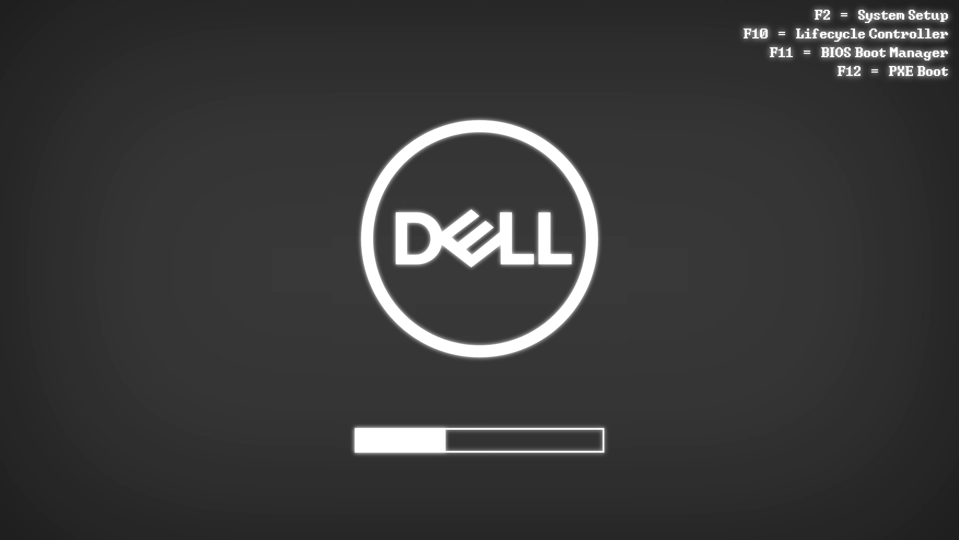
Interrupt POST with F2 to enter System Setup
{"action": "key", "text": "f2"}
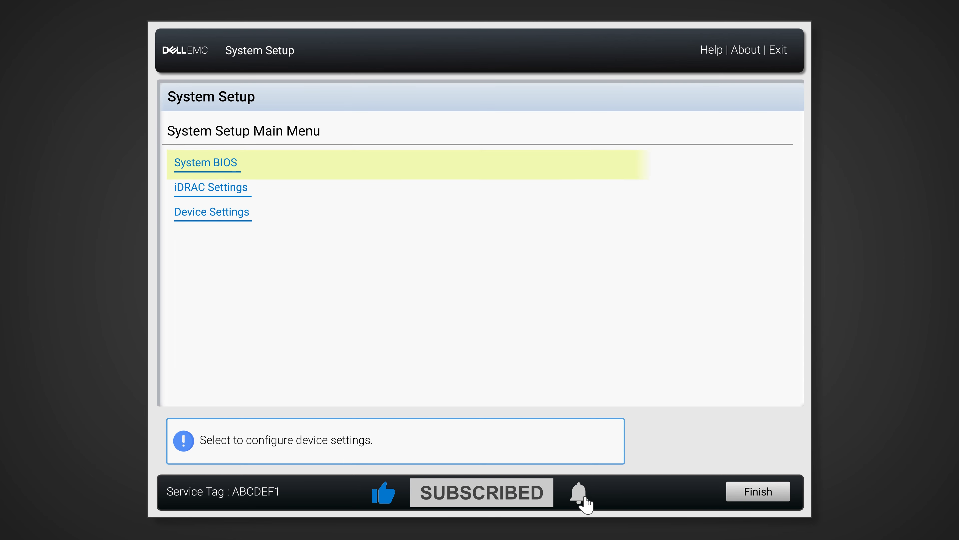
Enter the System BIOS settings page from the main menu
{"action": "left_click", "coordinate": [212, 212]}
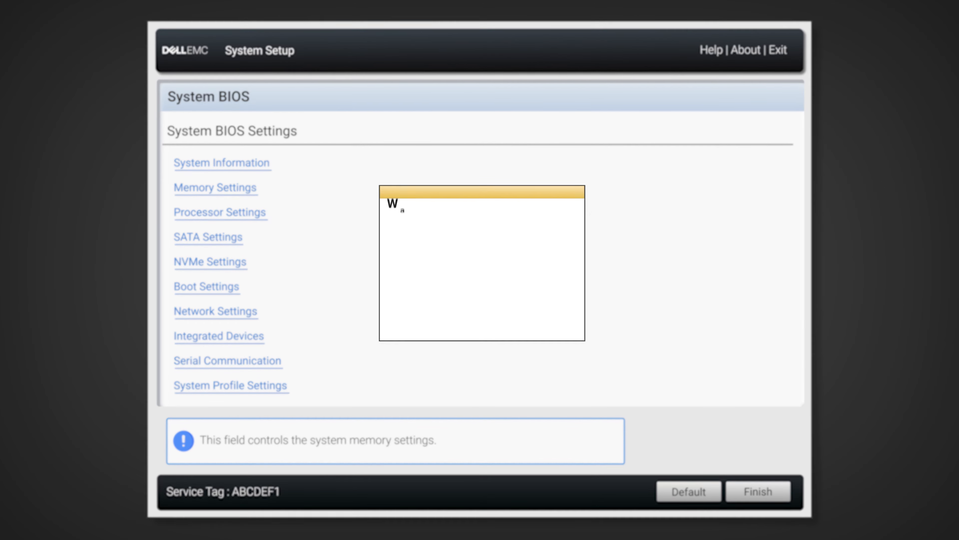
Request loading of default BIOS settings, raising the confirmation warning
{"action": "left_click", "coordinate": [687, 491]}
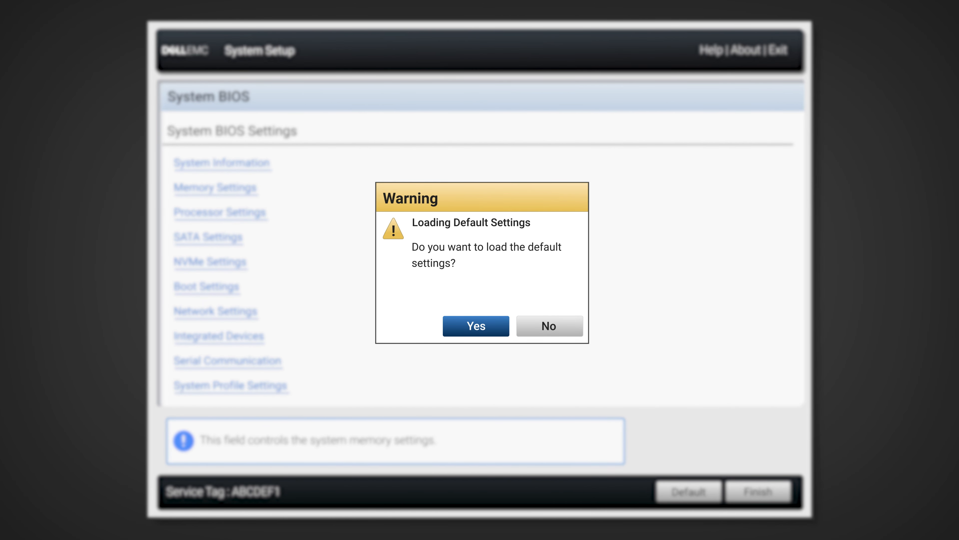